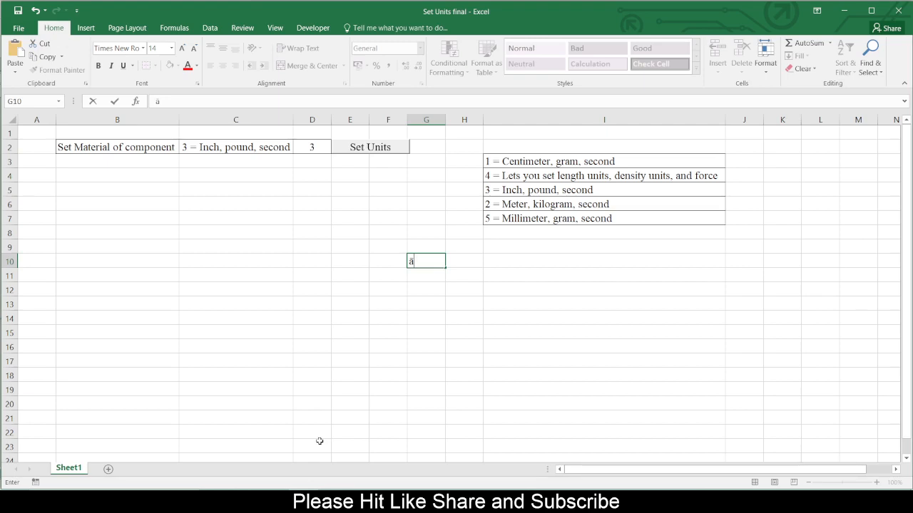
# Cancel the stray 'a' entry in G10 so B2 reads 'Set units of component'.
pyautogui.press('Escape')
pyautogui.write('units')
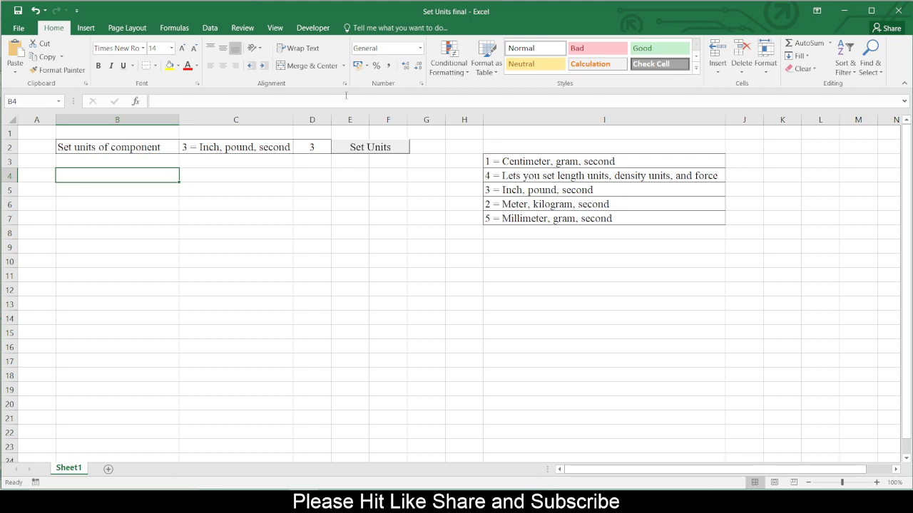
pyautogui.moveTo(599, 165)
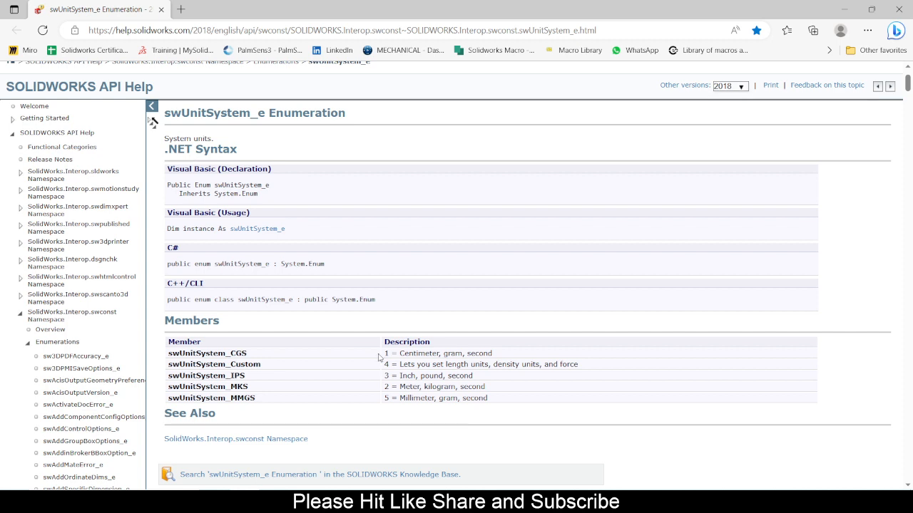
# Review the swUnitSystem_e Members table in SOLIDWORKS API Help.
pyautogui.moveTo(387, 353); pyautogui.dragTo(387, 386)
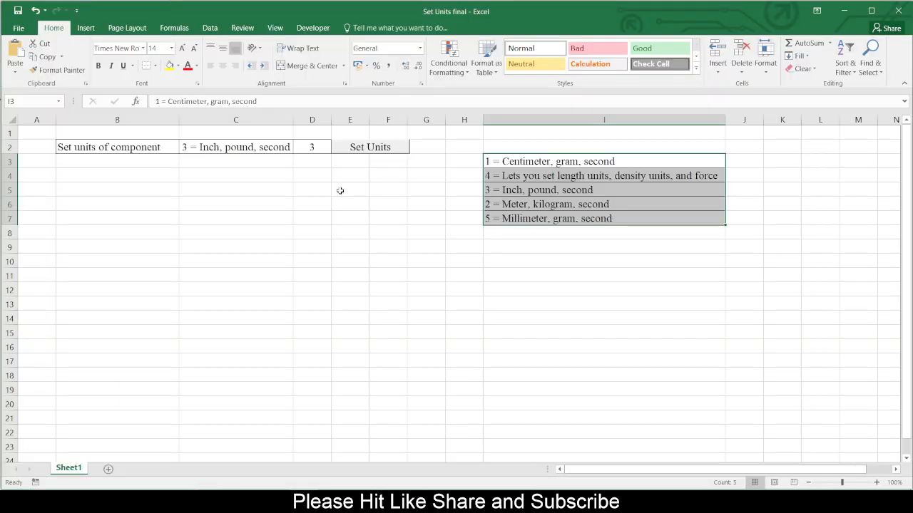
# Assign a new macro named units to the Set Units button, creating Module4.
pyautogui.click(312, 174)
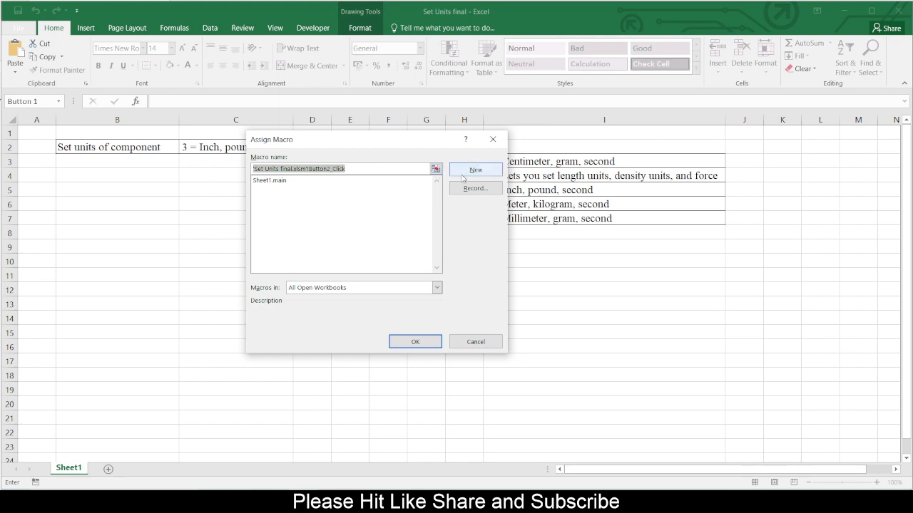
pyautogui.click(415, 342)
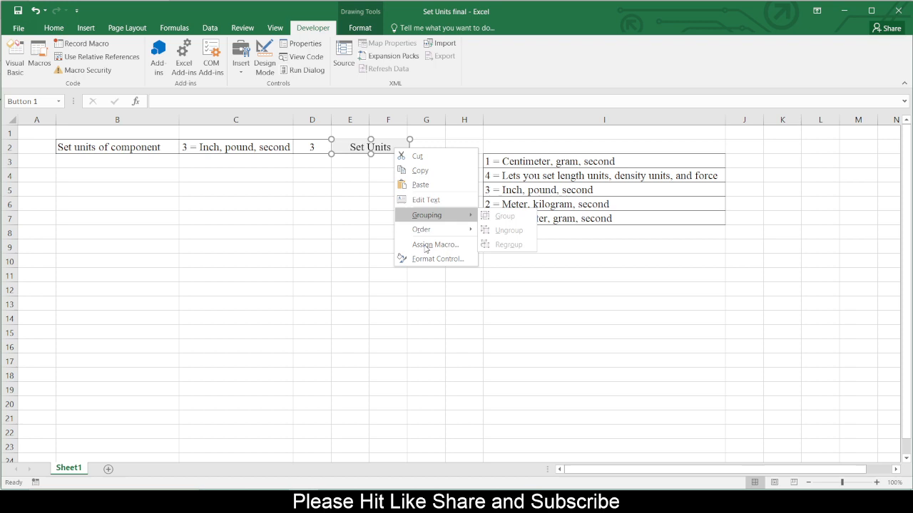
pyautogui.click(435, 245)
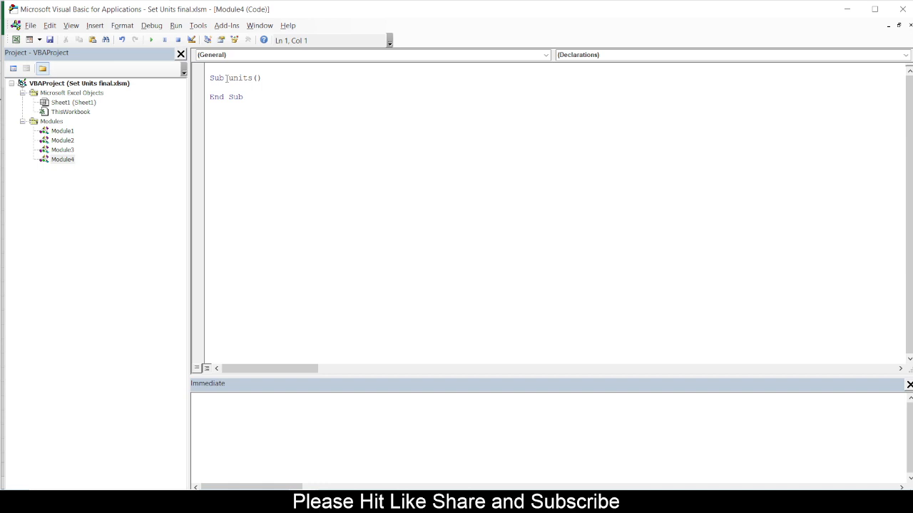
# Declare 'Dim swApp As SldWorks.SldWorks' and 'Dim swDoc As SldWorks.ModelDoc2' in Module4.
pyautogui.write('Dim swApp As')
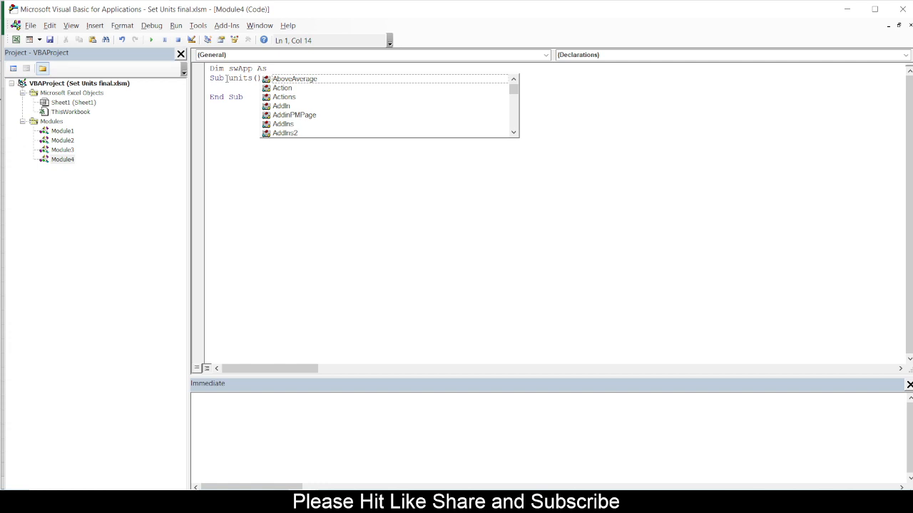
pyautogui.write('SldWorks')
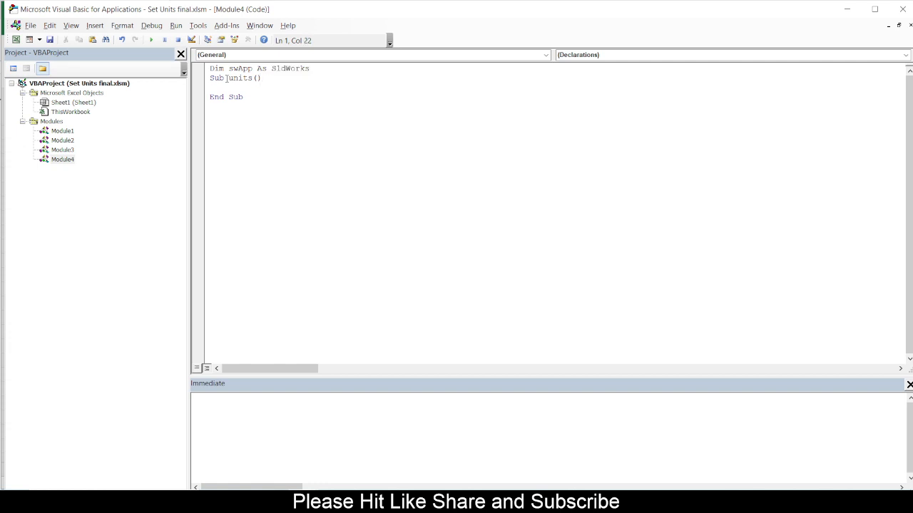
pyautogui.write('.SldWorks')
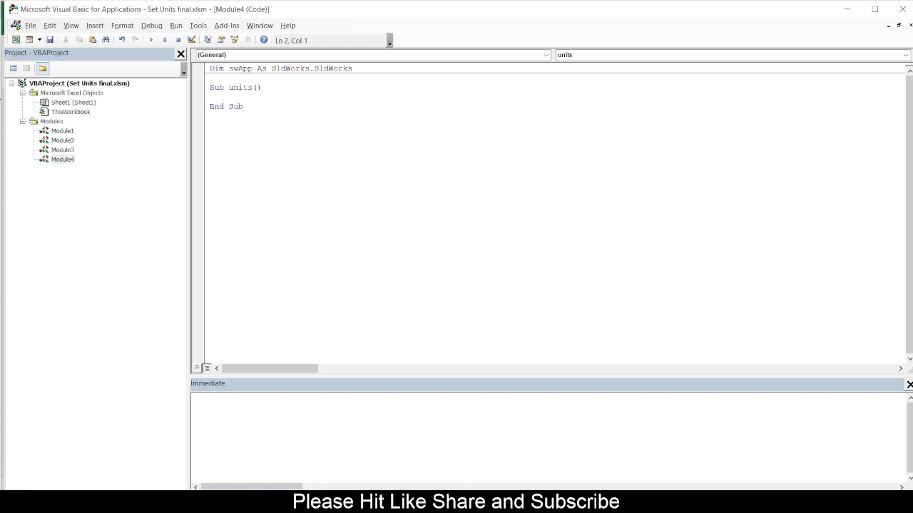
pyautogui.write('Dim swDoc As')
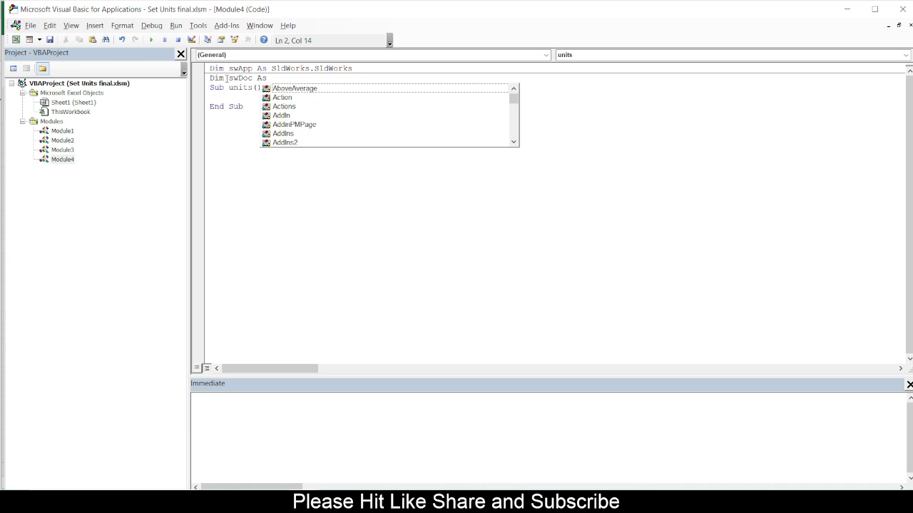
pyautogui.write('sldwork')
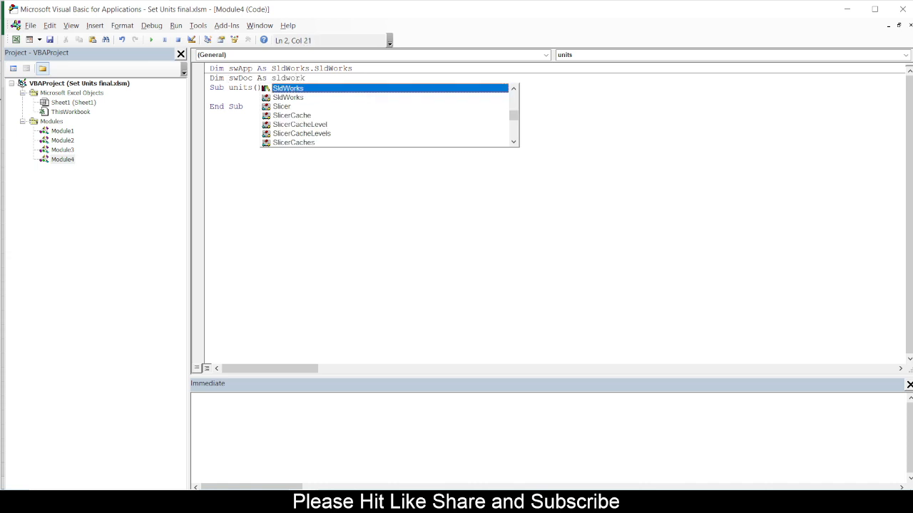
pyautogui.write('.ModelDoc2')
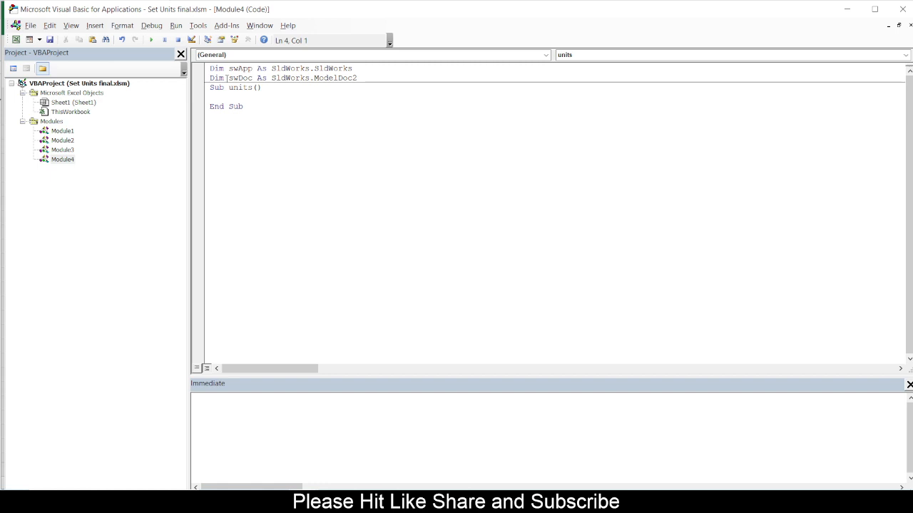
# Create swApp with CreateObject("SldWorks.Application") and set swApp.Visible.
pyautogui.write('set sew')
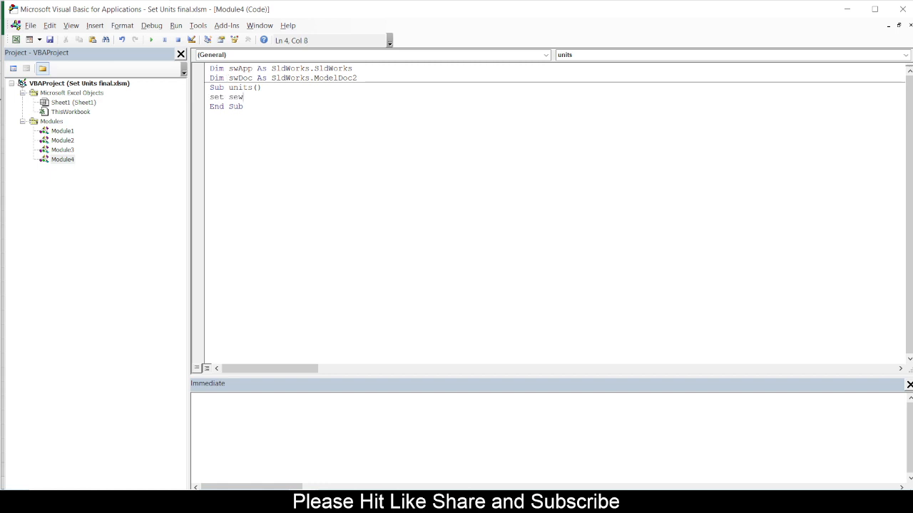
pyautogui.press('Backspace')
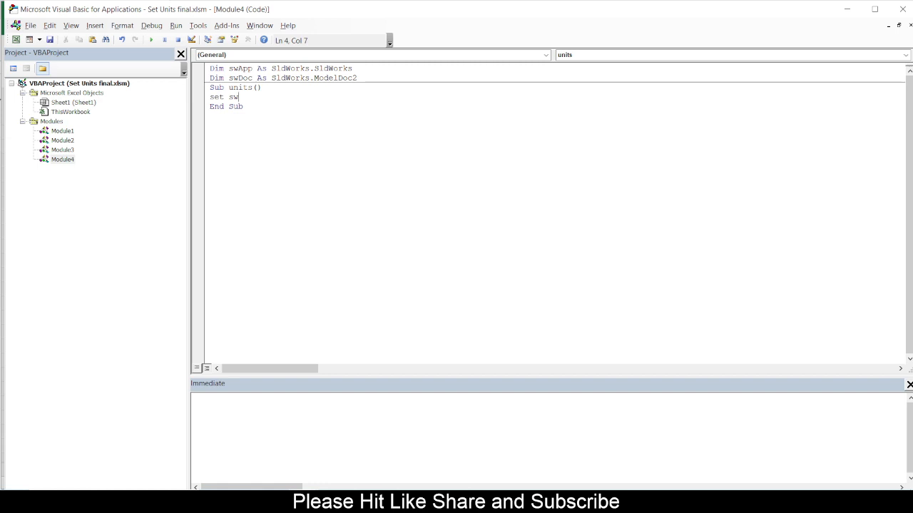
pyautogui.write('App')
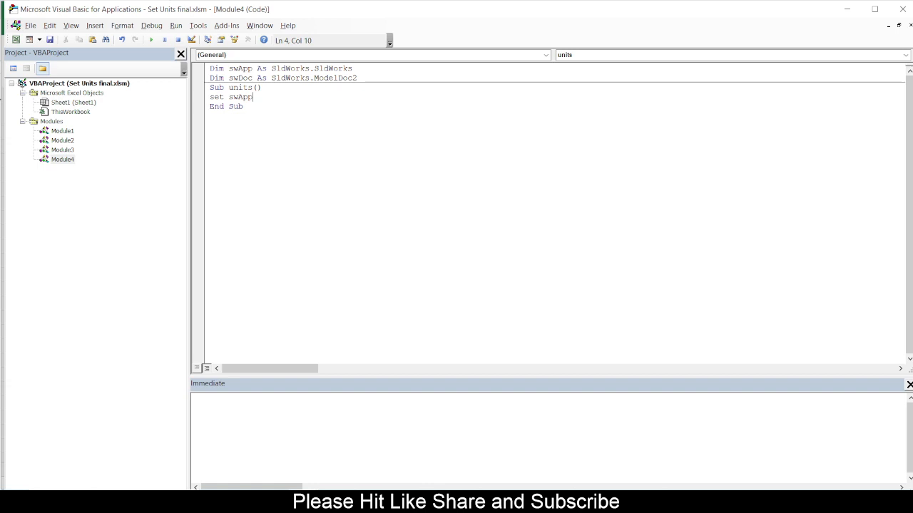
pyautogui.write('= createob')
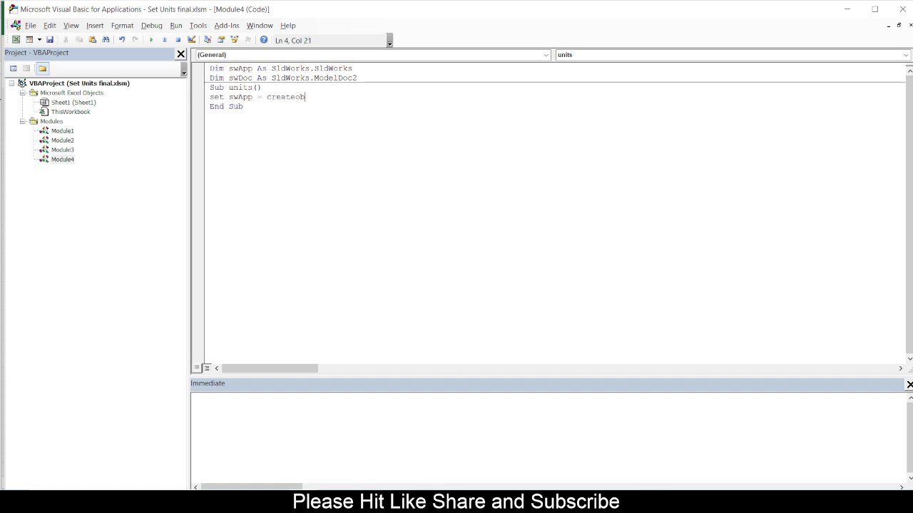
pyautogui.write('ject ()')
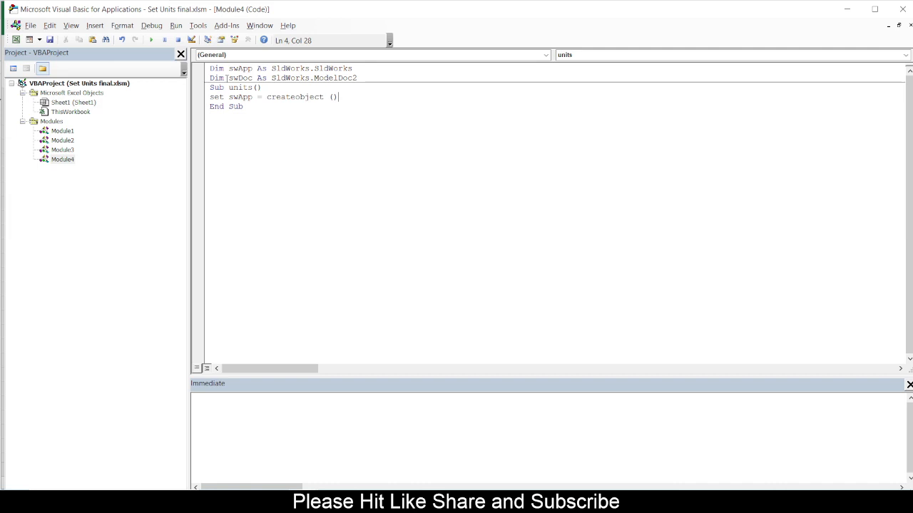
pyautogui.write('""')
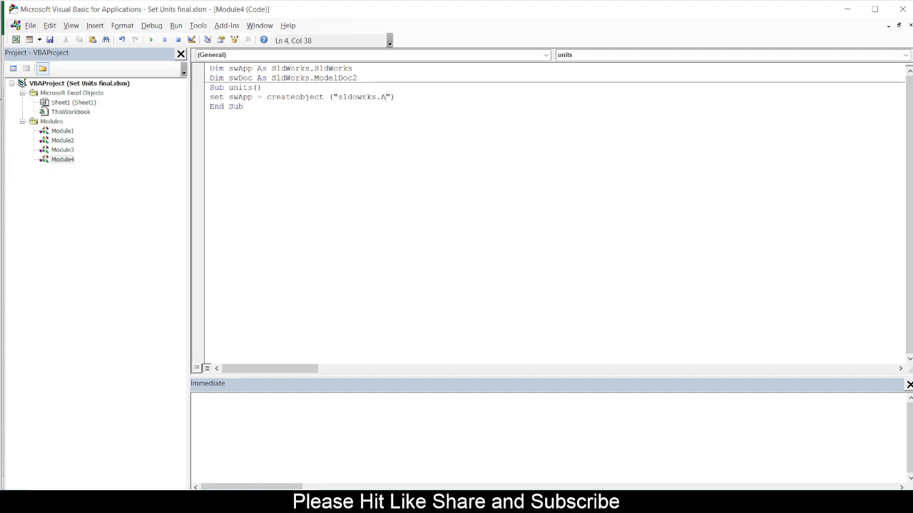
pyautogui.write('pplication')
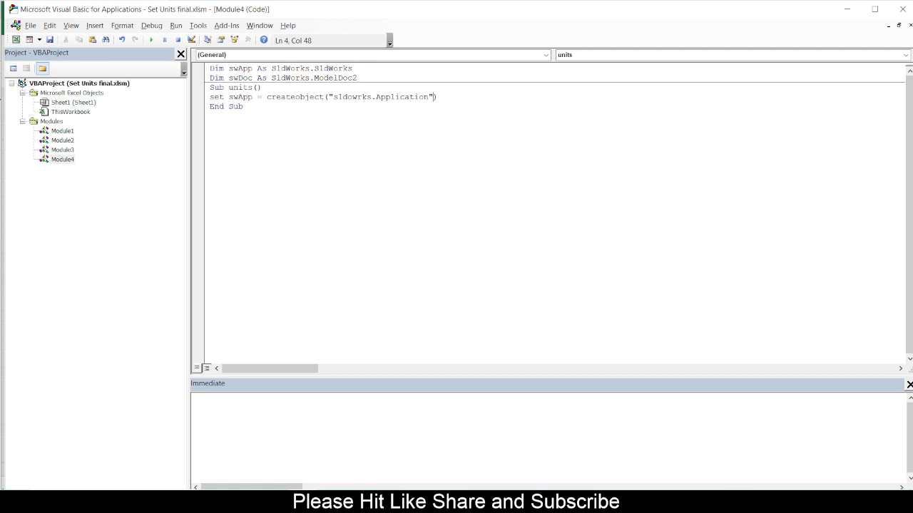
pyautogui.write('sw')
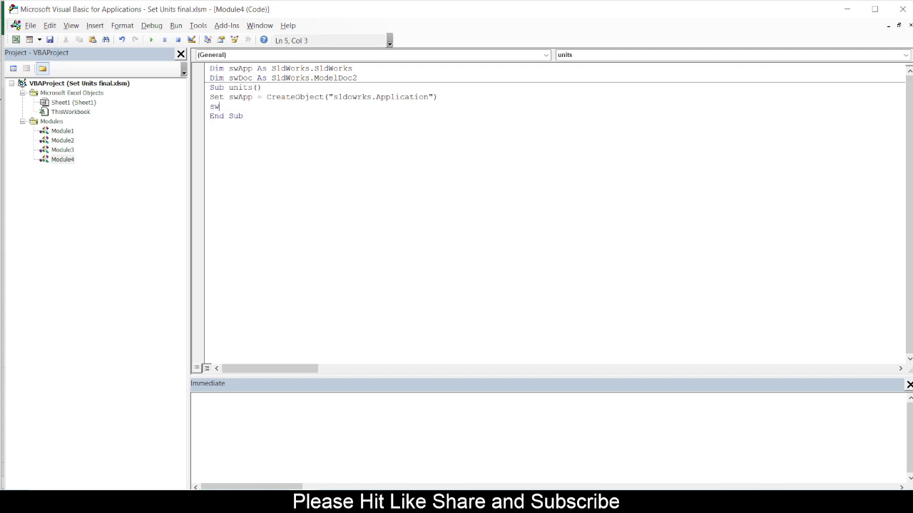
pyautogui.write('App')
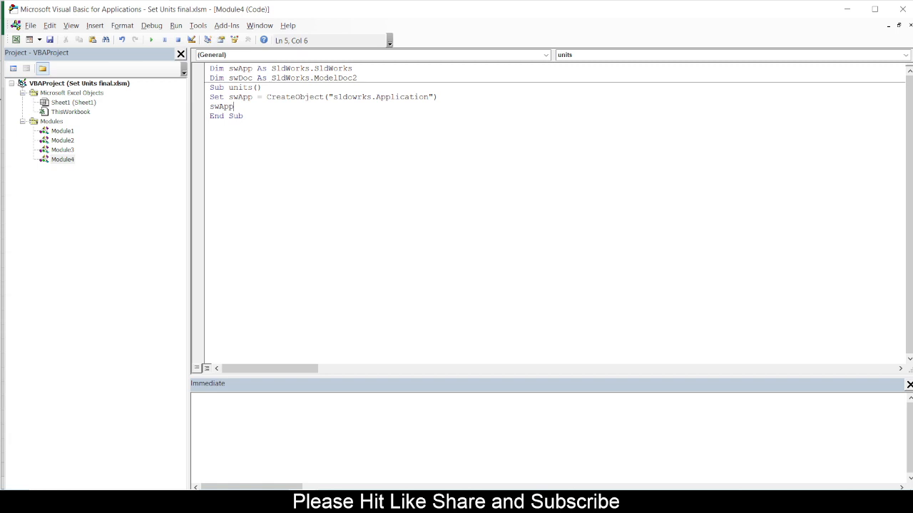
pyautogui.write('.Visible = True')
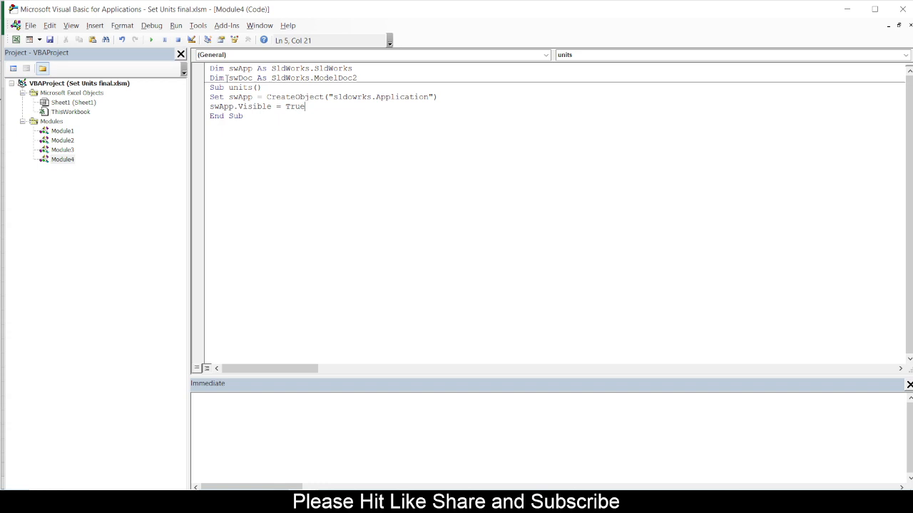
# Add 'Set swDoc = swApp.ActiveDoc' and move to a new blank line.
pyautogui.write('set s')
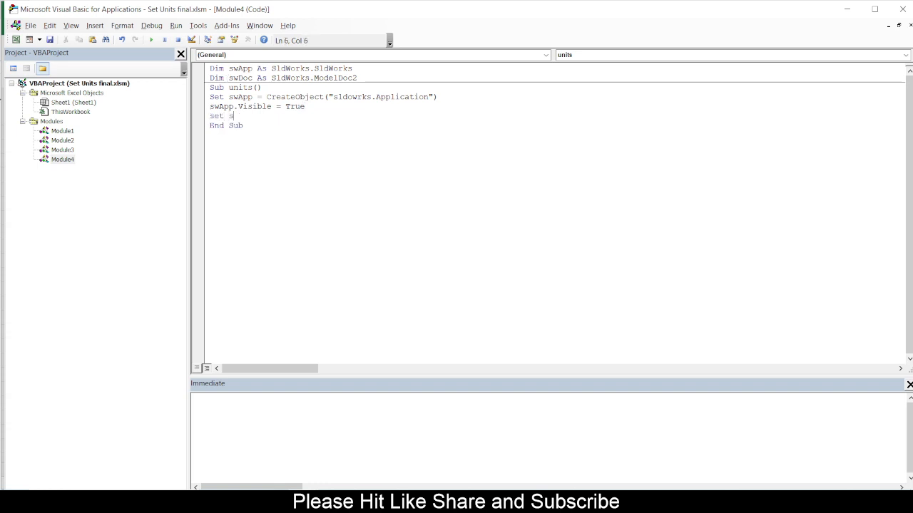
pyautogui.write('wDoc')
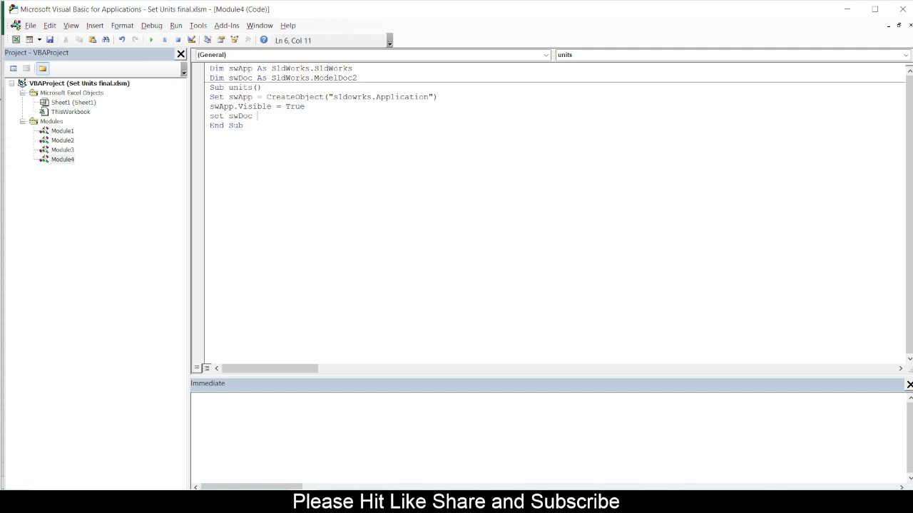
pyautogui.press('BackSpace')
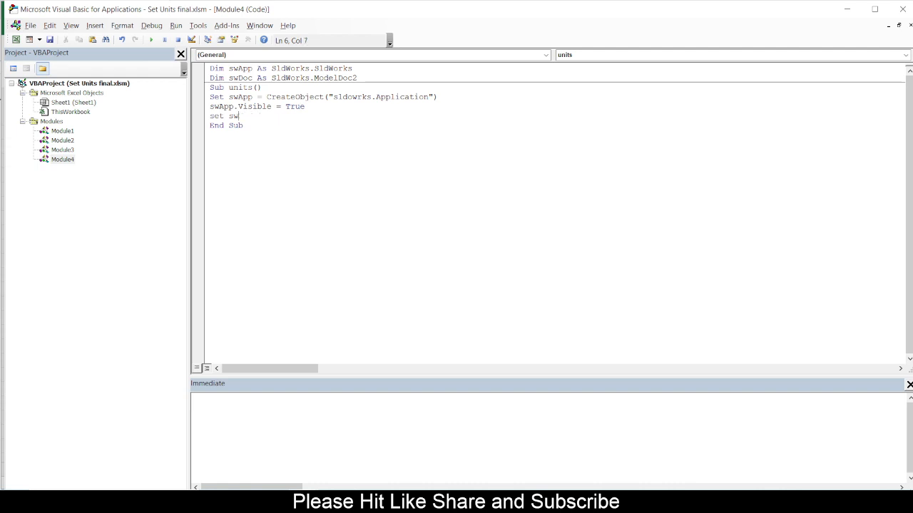
pyautogui.write('Doc =')
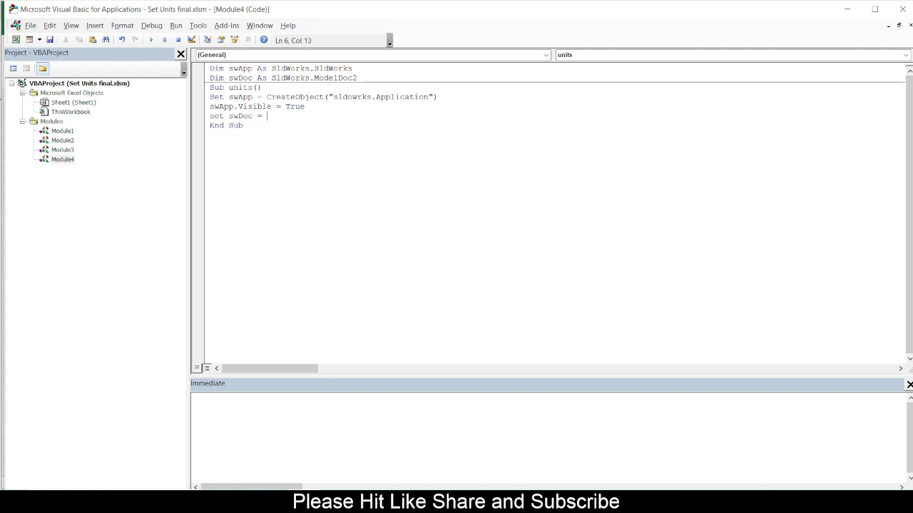
pyautogui.write('swApp.activ')
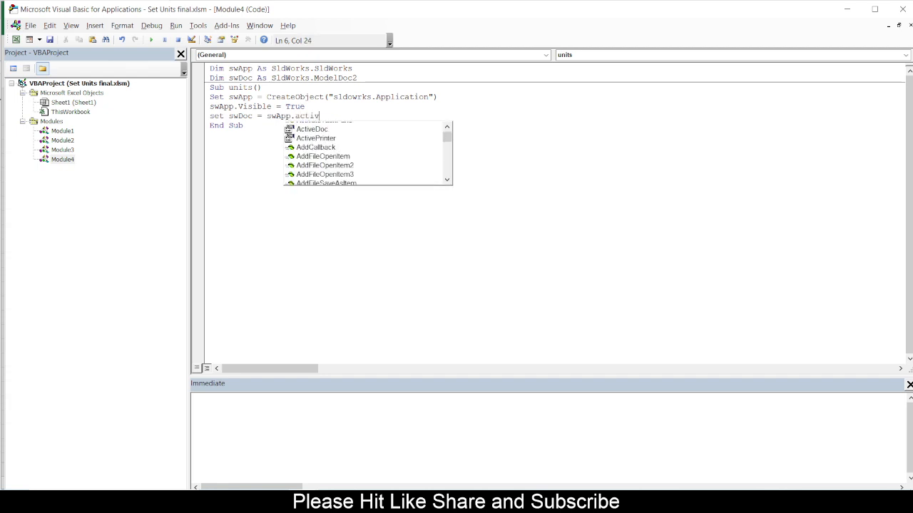
pyautogui.write('eDoc')
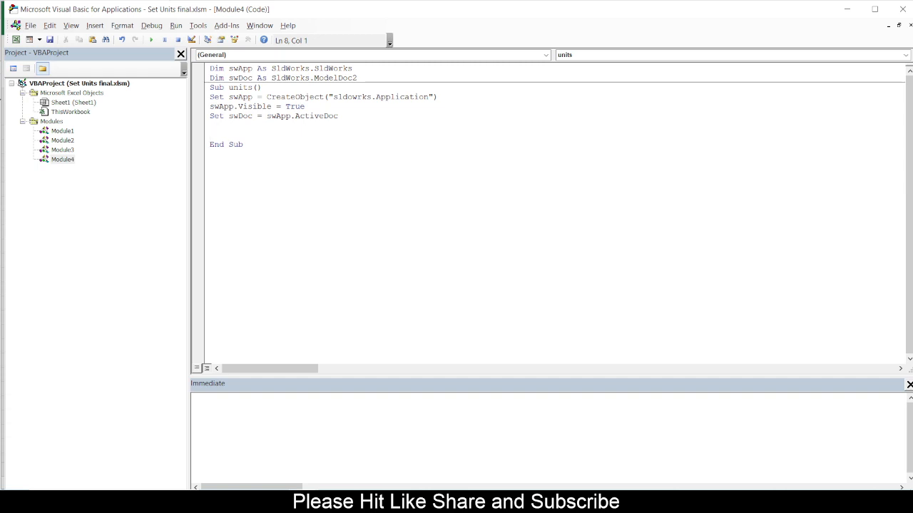
pyautogui.click(211, 134)
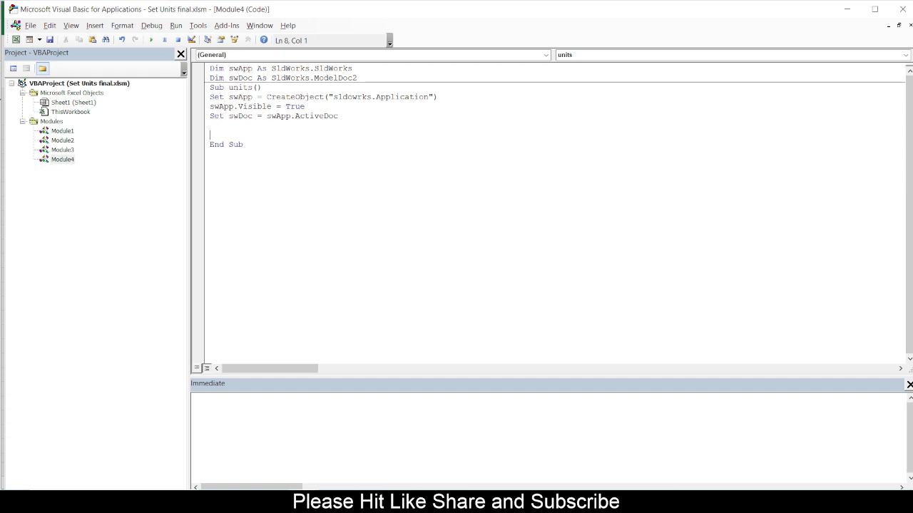
# Declare 'Dim setunit As Integer' below the ActiveDoc line, fixing the typo.
pyautogui.write('Dim setui')
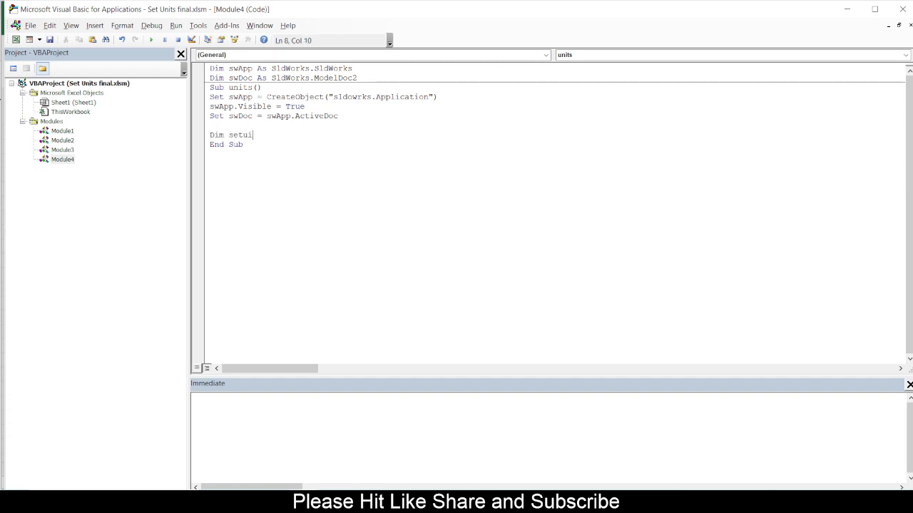
pyautogui.press('Backspace')
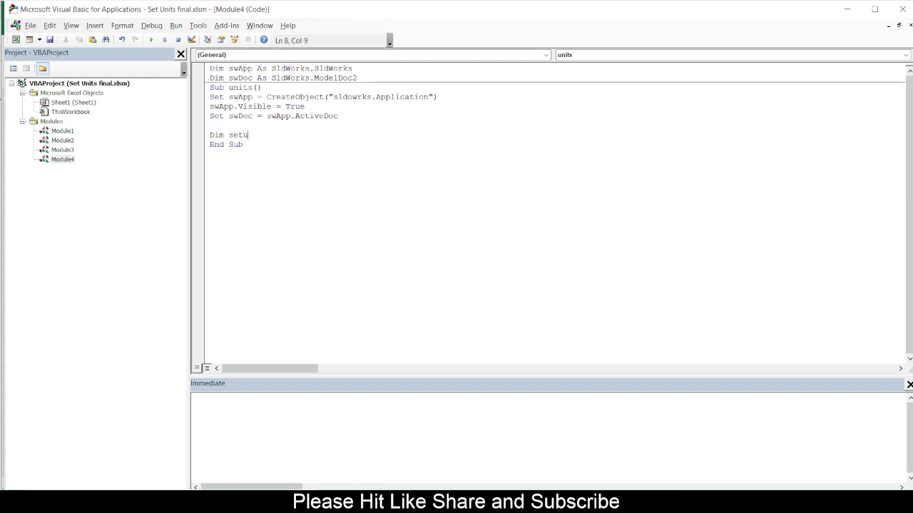
pyautogui.write('nit As Integer')
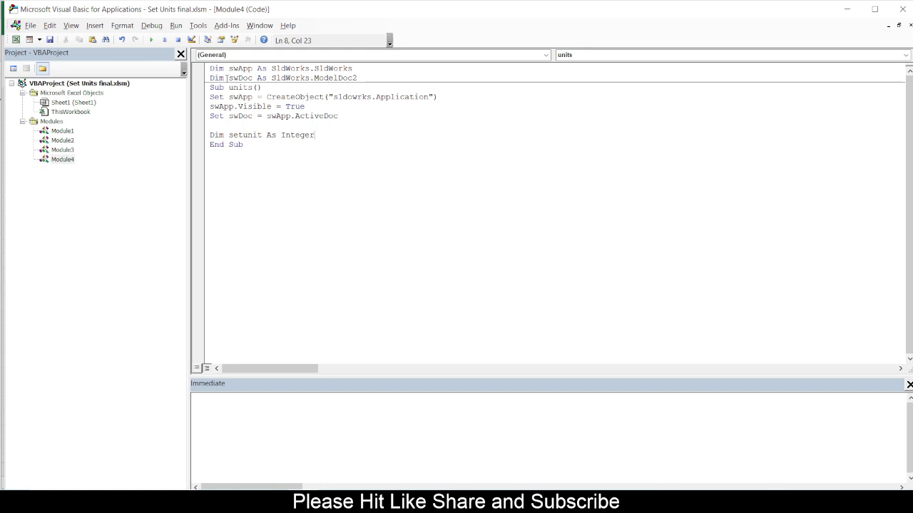
pyautogui.press('enter')
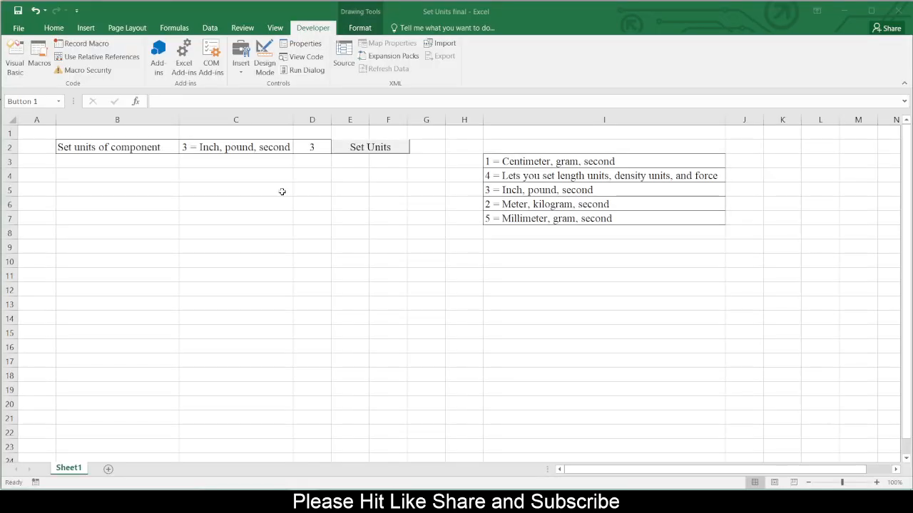
pyautogui.click(311, 147)
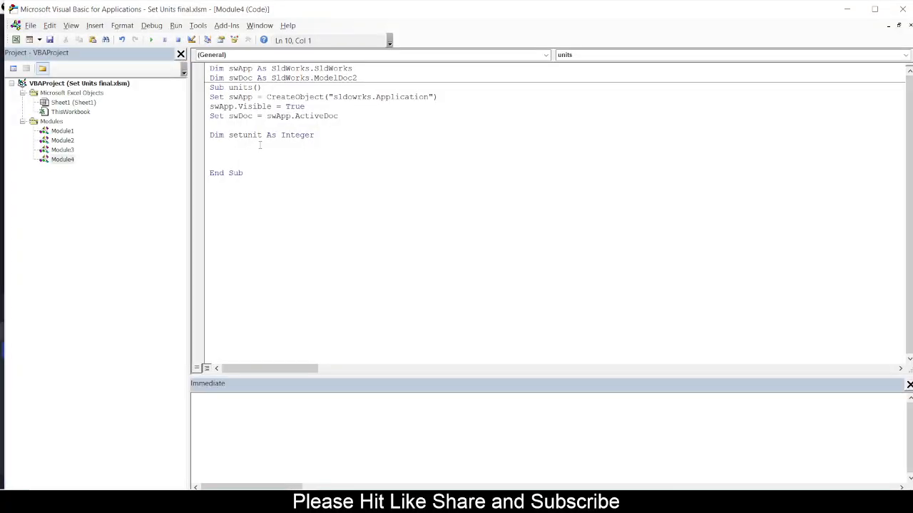
# Write 'setunit = Range("D2").Value', dismissing the compile error midway.
pyautogui.write('set')
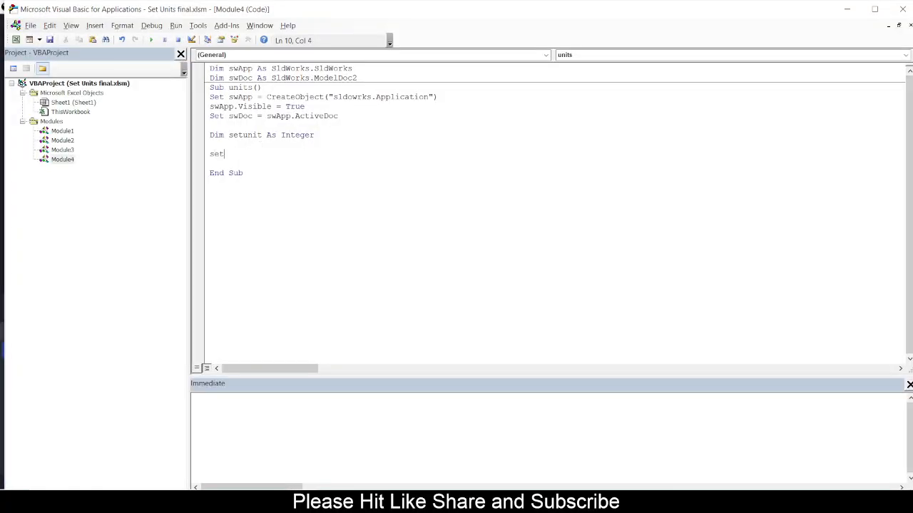
pyautogui.write('unit')
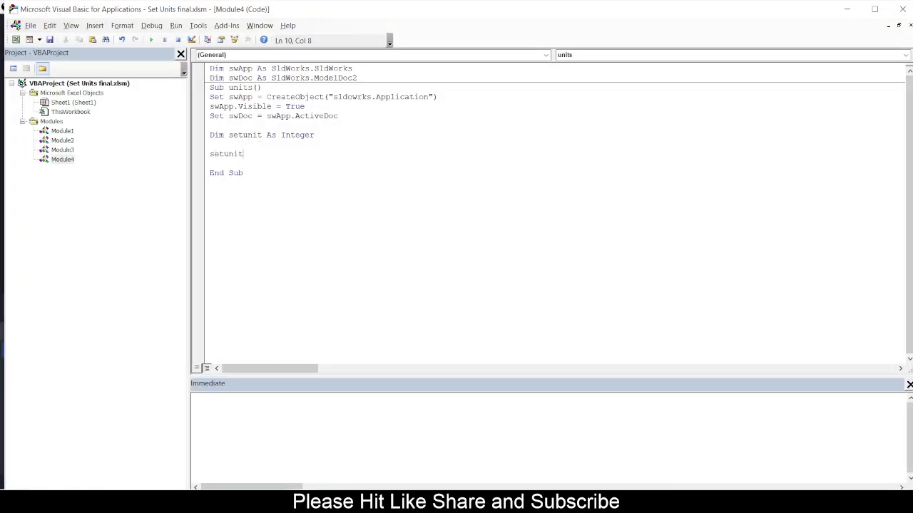
pyautogui.write('=')
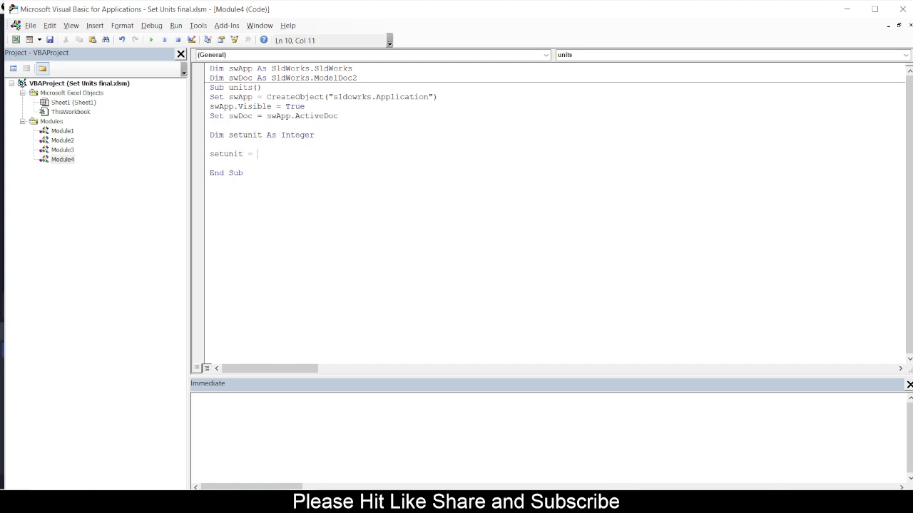
pyautogui.write('Range (')
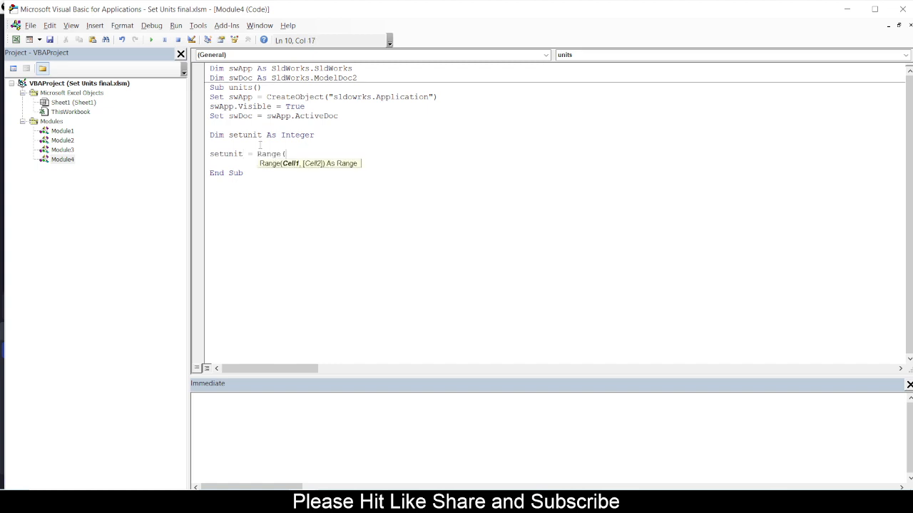
pyautogui.write('"')
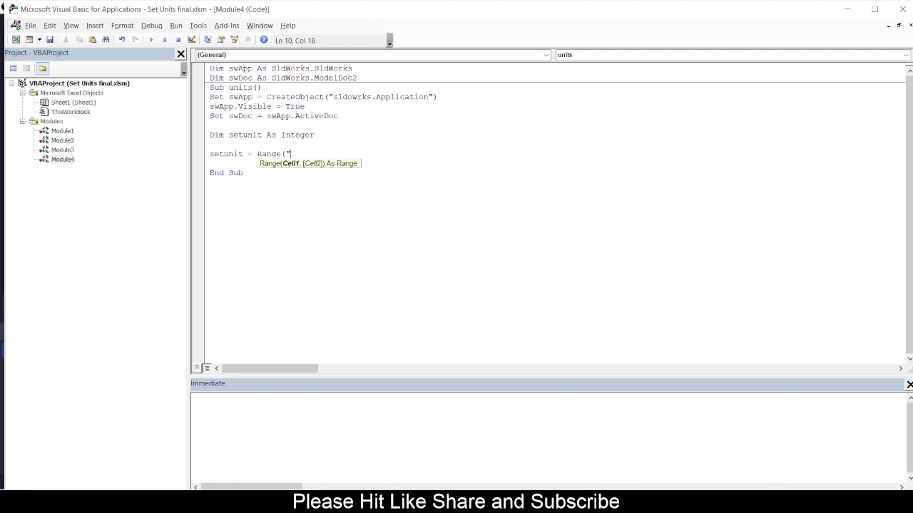
pyautogui.write('D2')
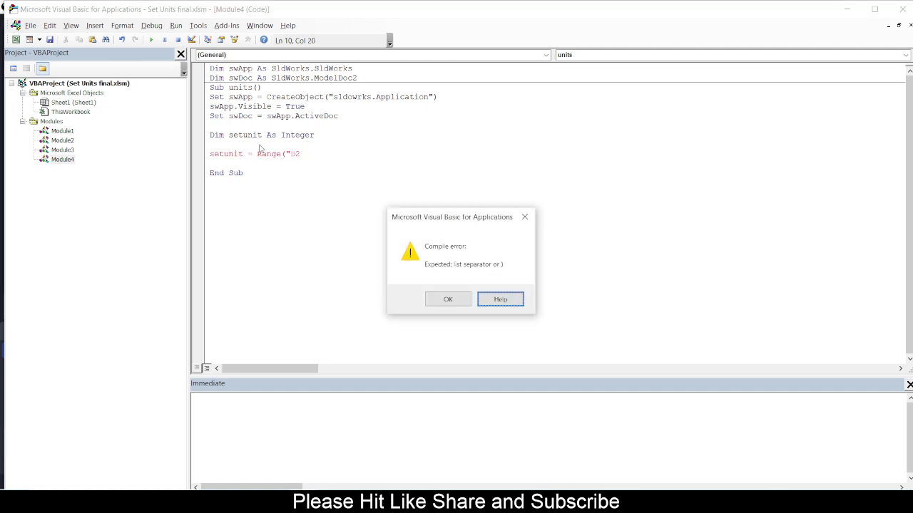
pyautogui.click(448, 299)
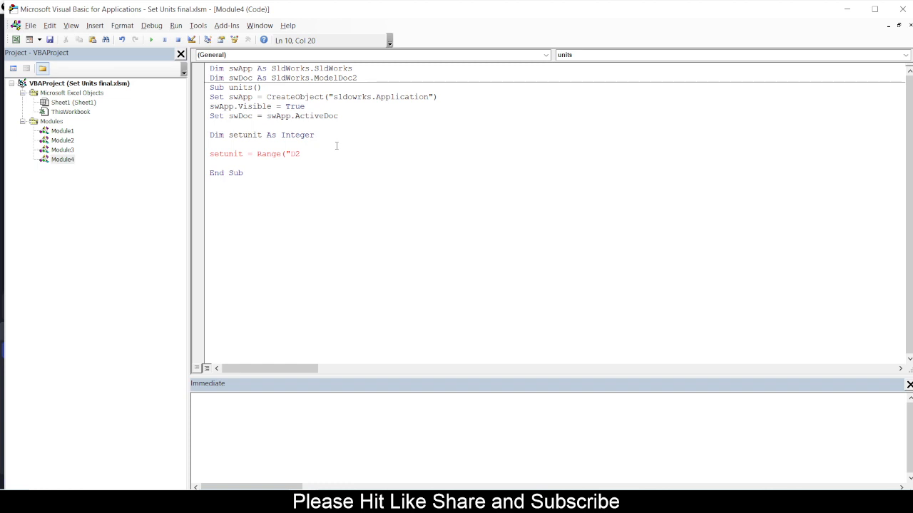
pyautogui.write('")')
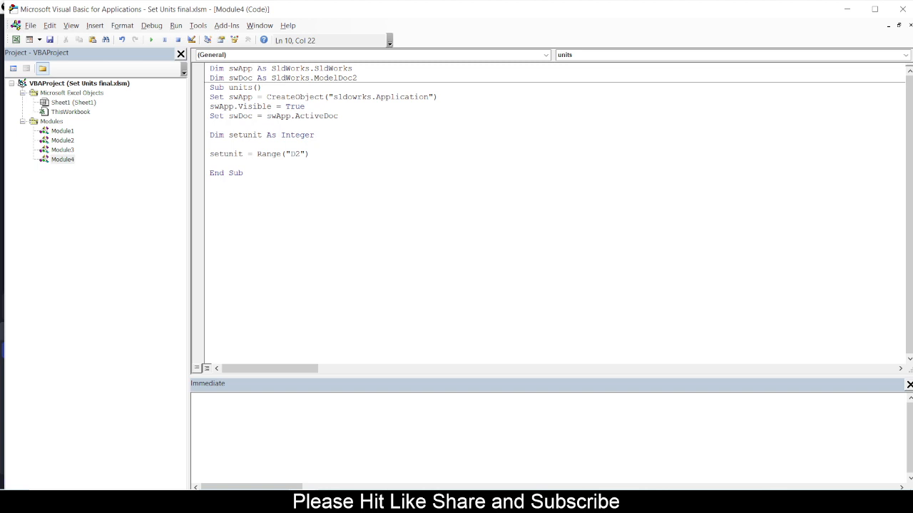
pyautogui.write('.val')
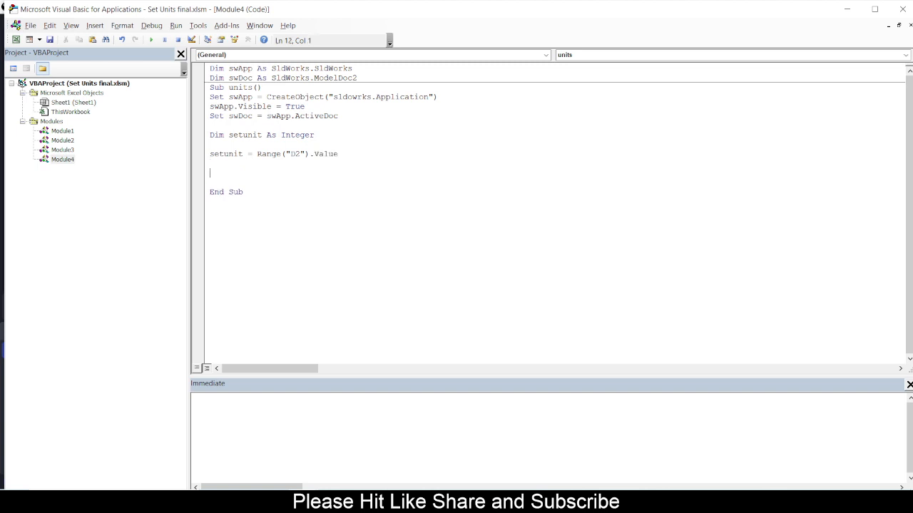
# Start 'swDoc.SetUserPreferenceIntegerValue' with the swUnit preference constant.
pyautogui.write('s')
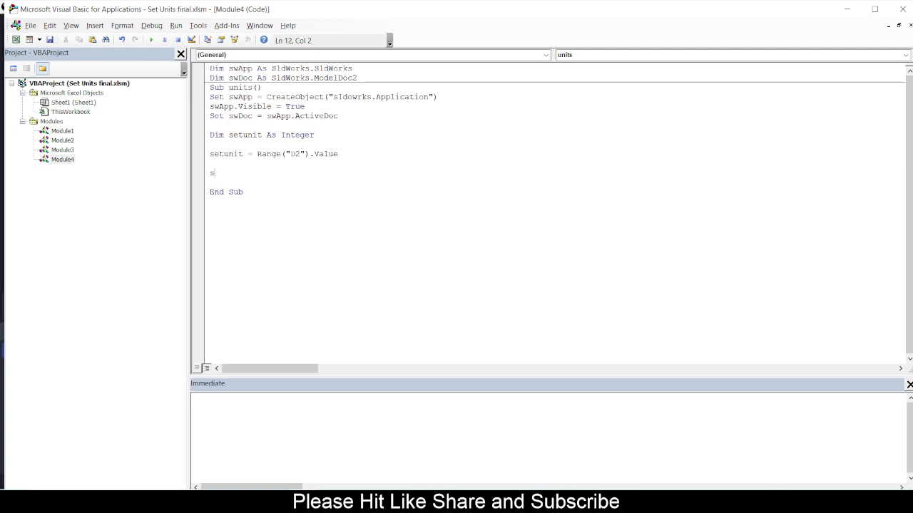
pyautogui.write('wDoc.s')
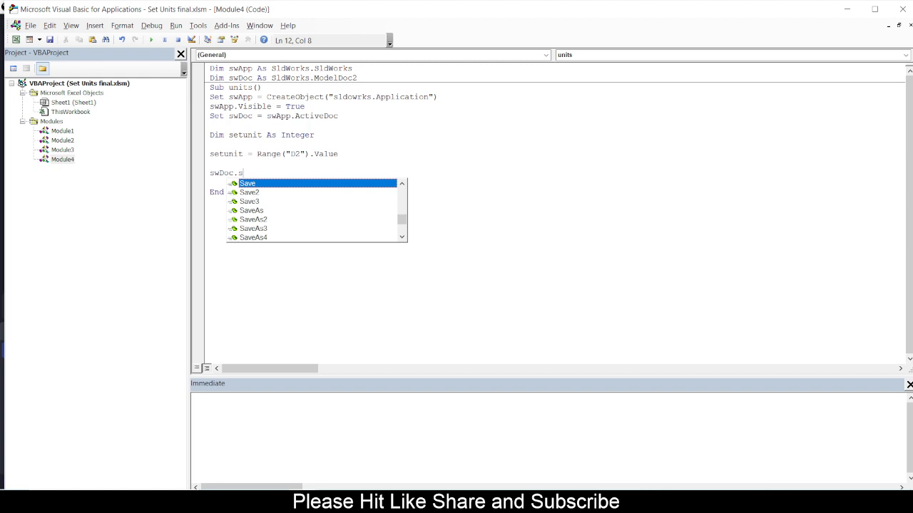
pyautogui.write('etuserPreferenceIntegerValue set')
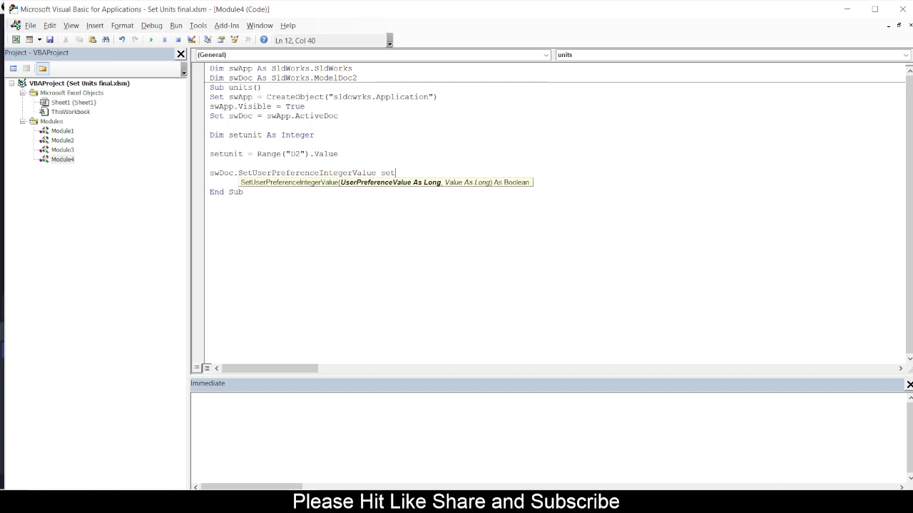
pyautogui.press('Backspace')
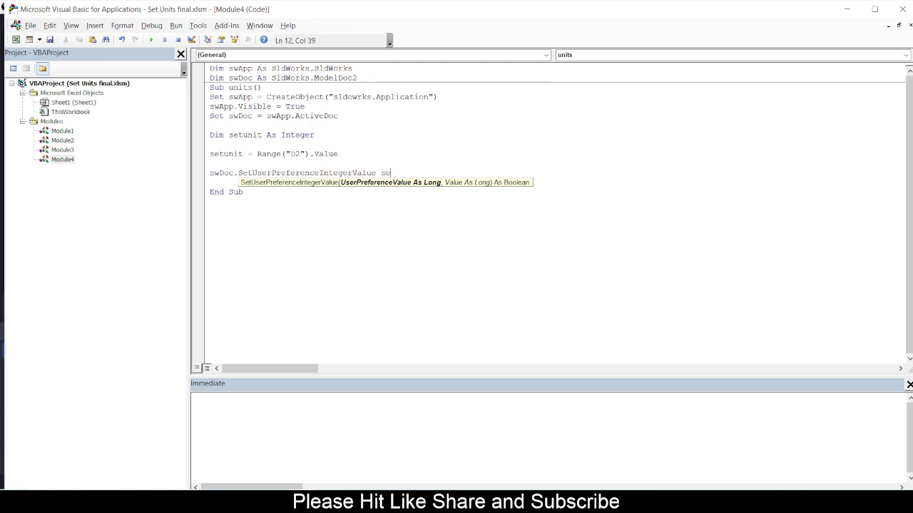
pyautogui.write('w')
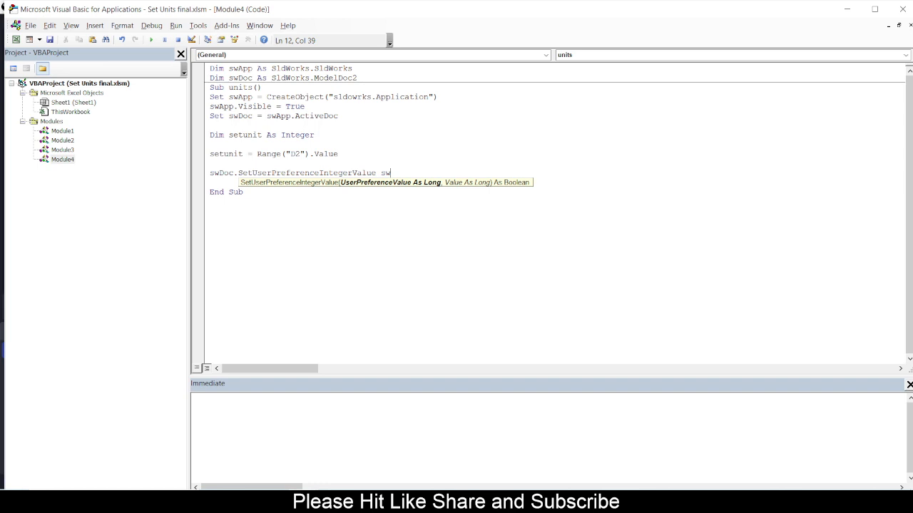
pyautogui.write('Unit')
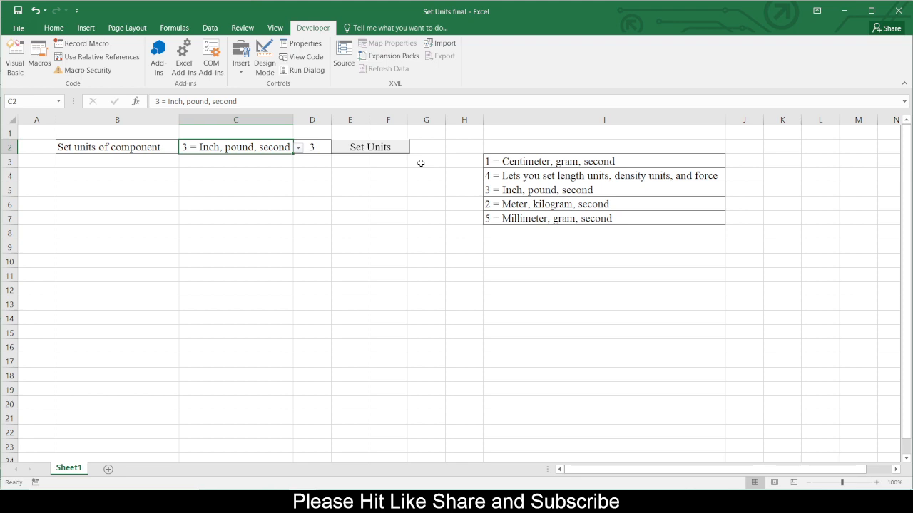
pyautogui.moveTo(319, 180)
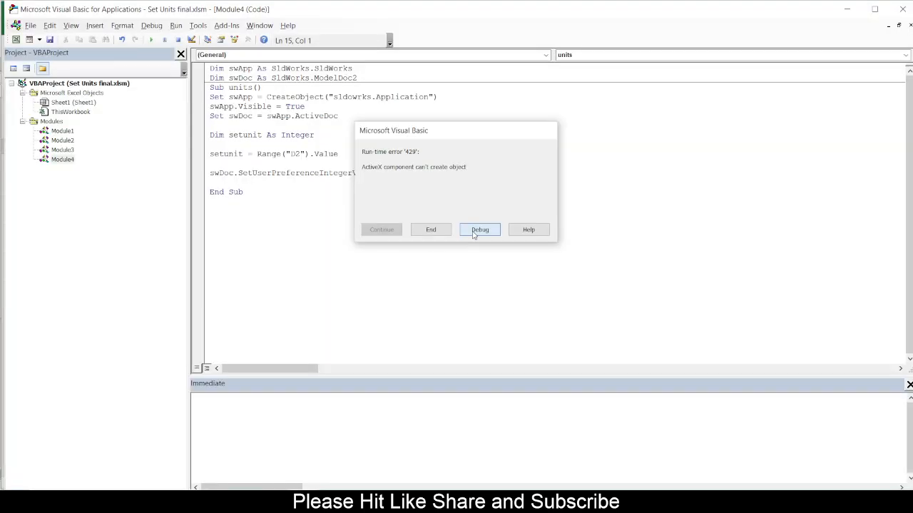
pyautogui.click(479, 229)
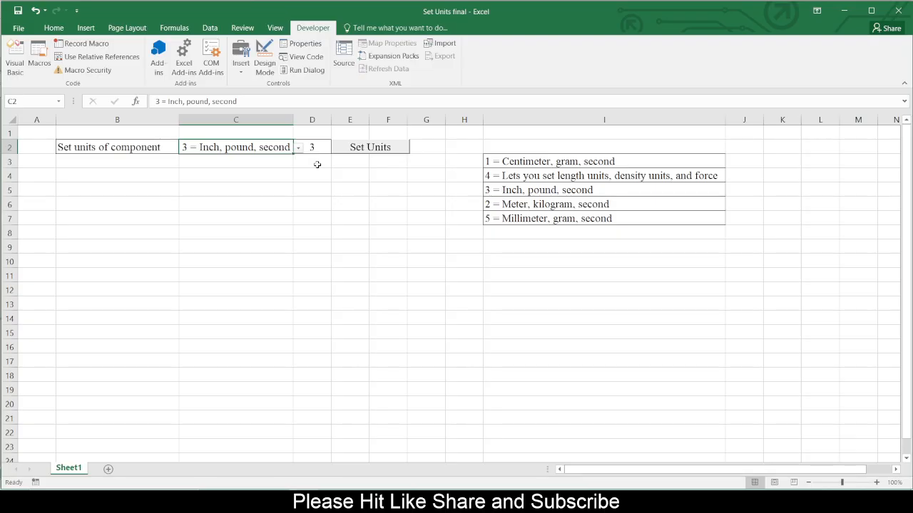
pyautogui.moveTo(363, 484)
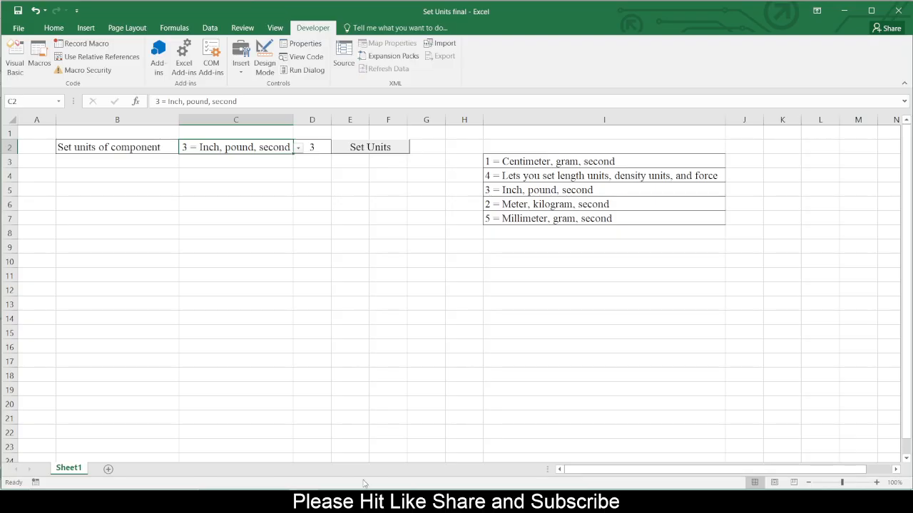